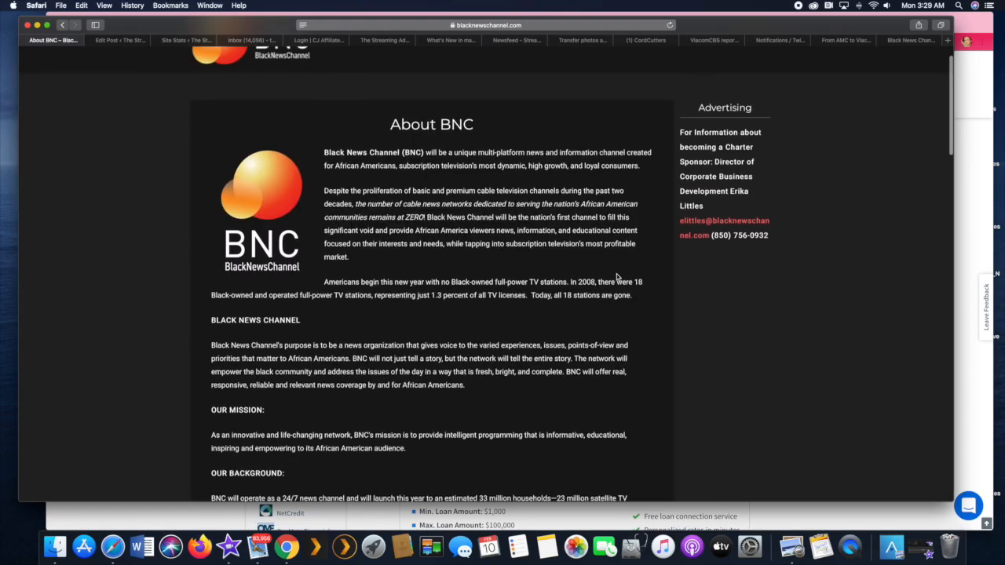
# Step: Scroll down through the About page content on the Black News Channel site
pyautogui.scroll(-3)
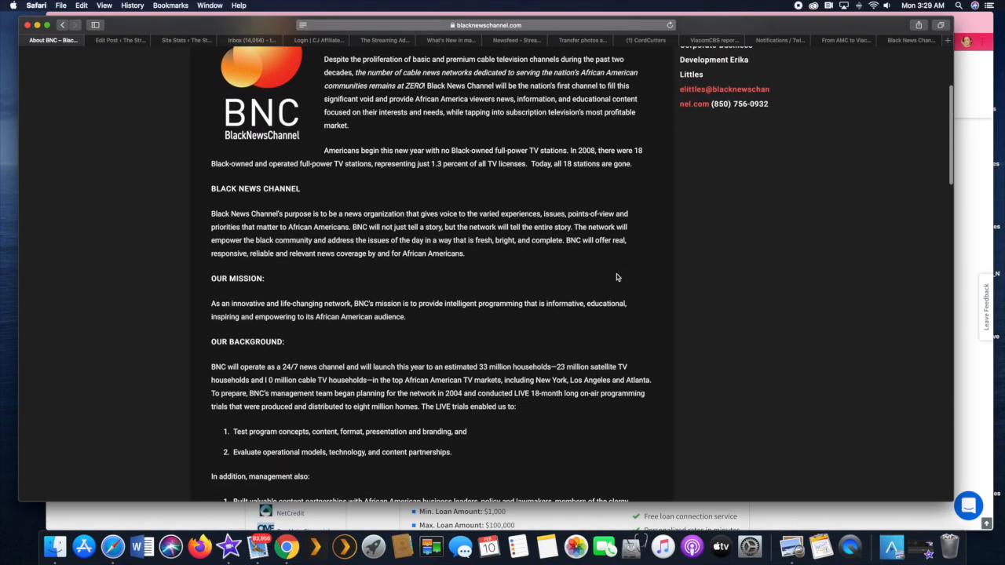
pyautogui.scroll(-3)
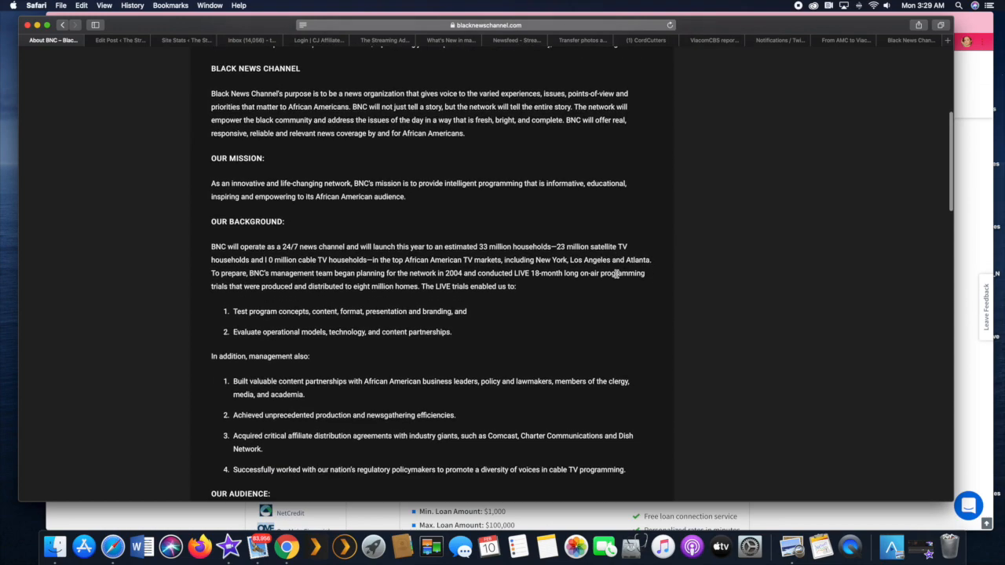
pyautogui.scroll(-3)
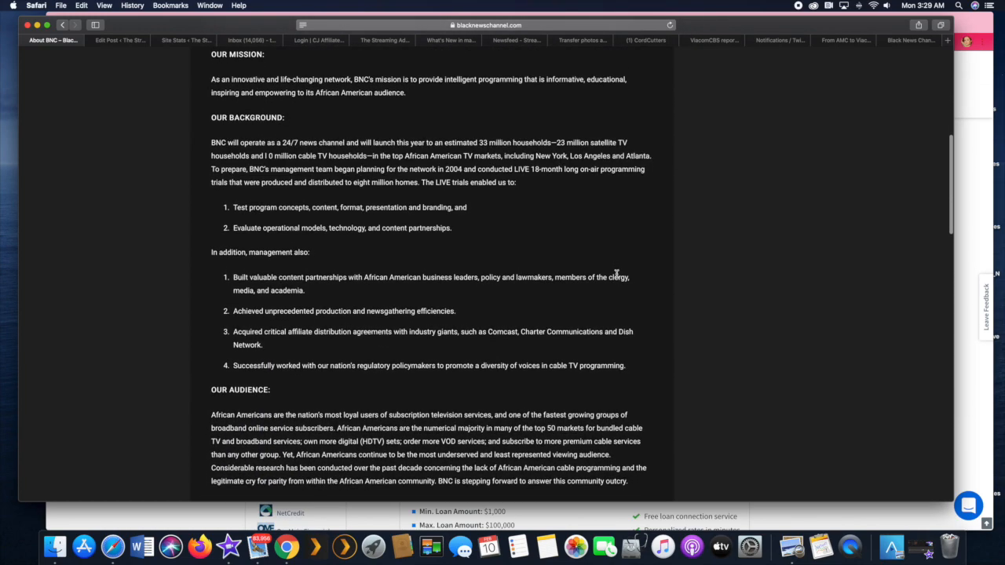
pyautogui.scroll(-3)
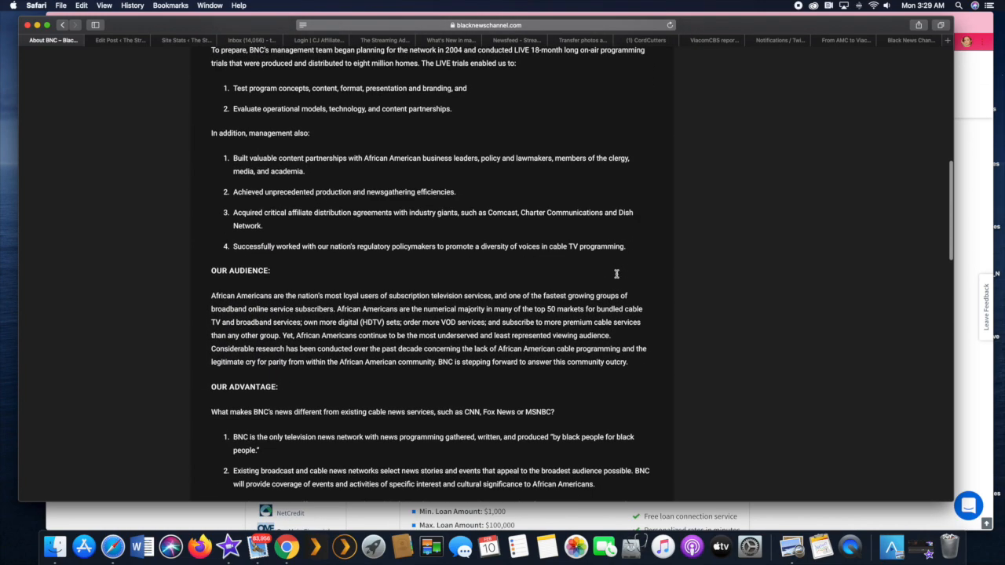
pyautogui.scroll(-3)
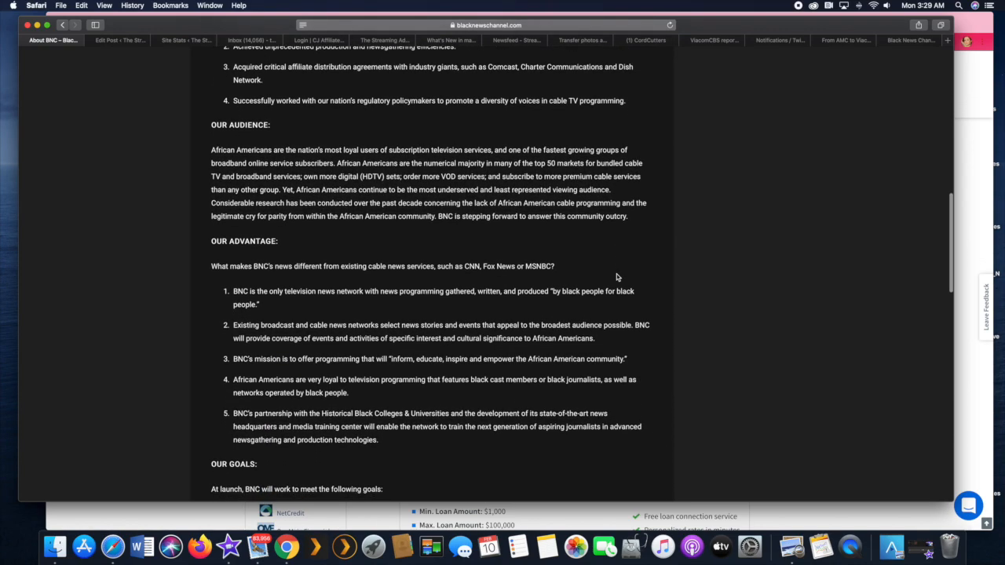
pyautogui.scroll(-3)
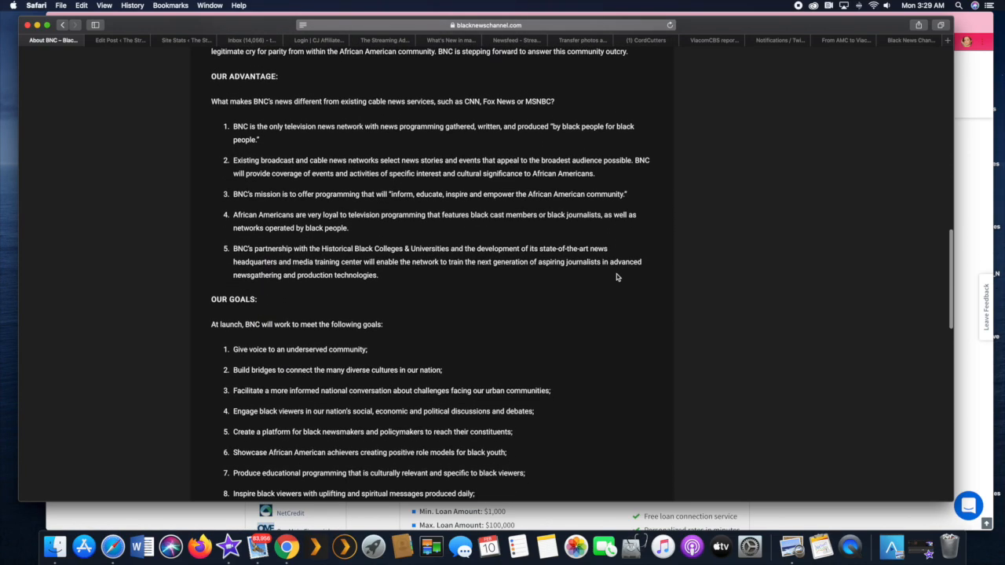
pyautogui.scroll(-3)
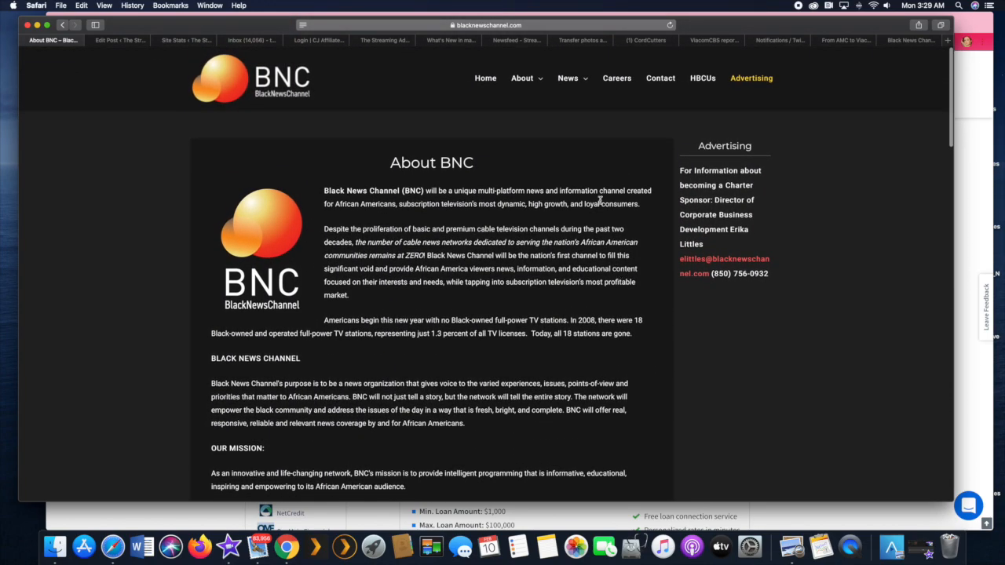
# Step: Choose BNC Press Releases from the News menu to list the dated announcements
pyautogui.click(568, 78)
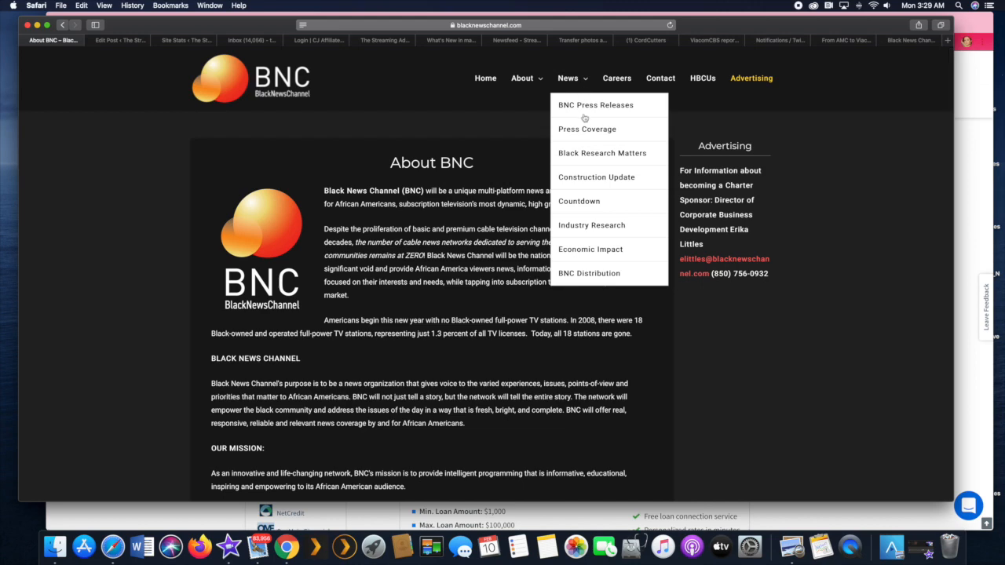
pyautogui.moveTo(565, 82)
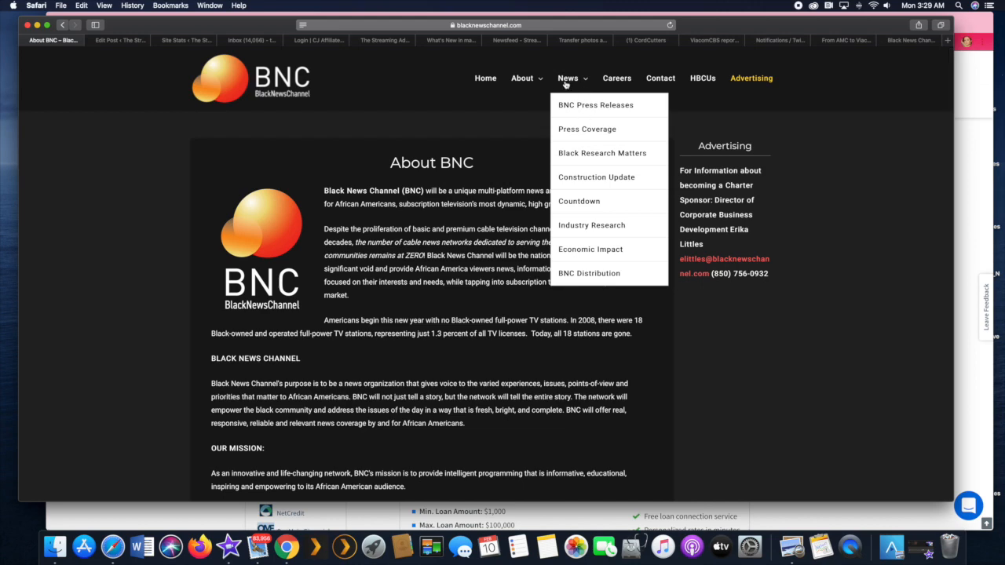
pyautogui.click(595, 104)
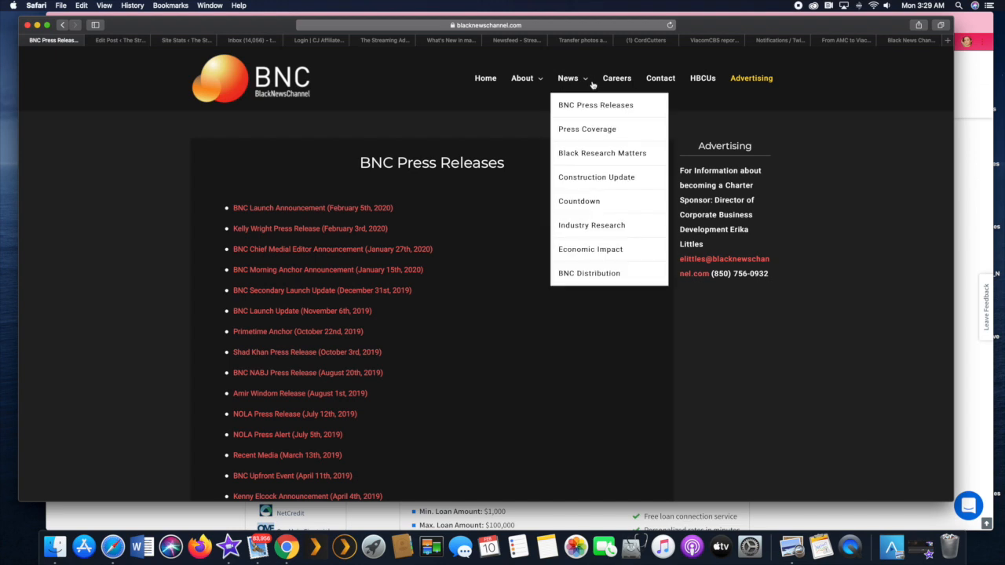
pyautogui.moveTo(689, 84)
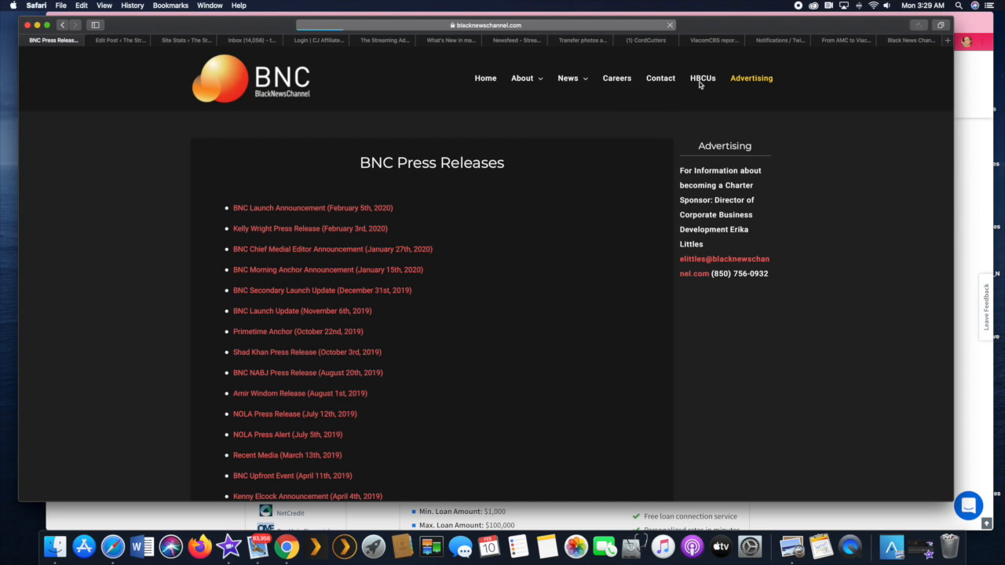
# Step: Open the HBCU Database application form via the HBCUs navigation link and scroll into it
pyautogui.click(702, 78)
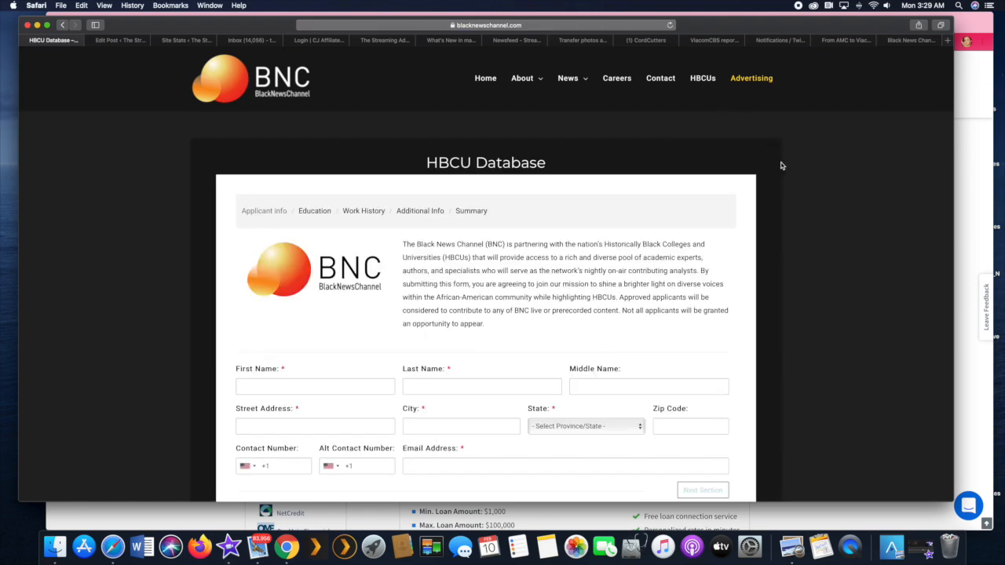
pyautogui.scroll(-3)
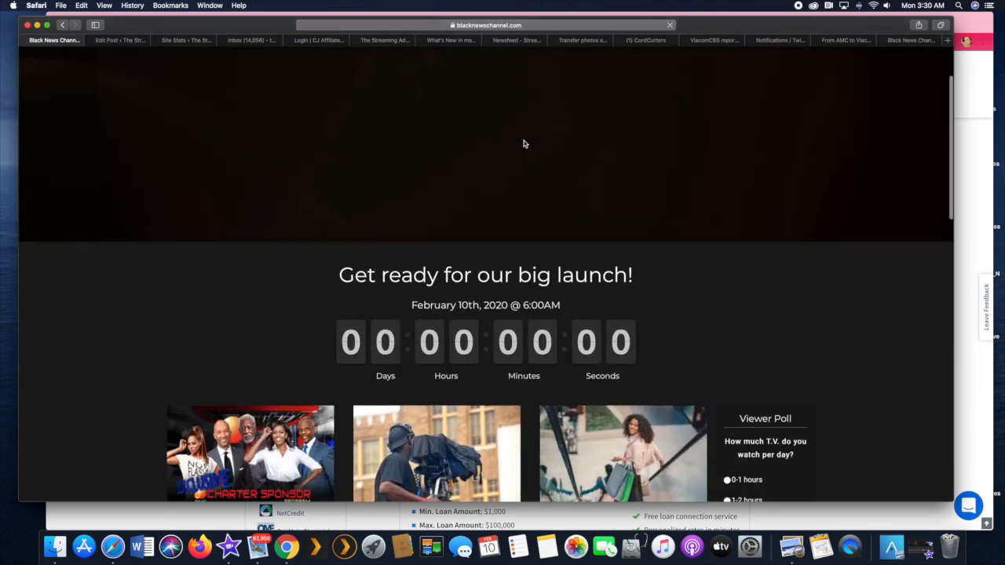
pyautogui.scroll(-3)
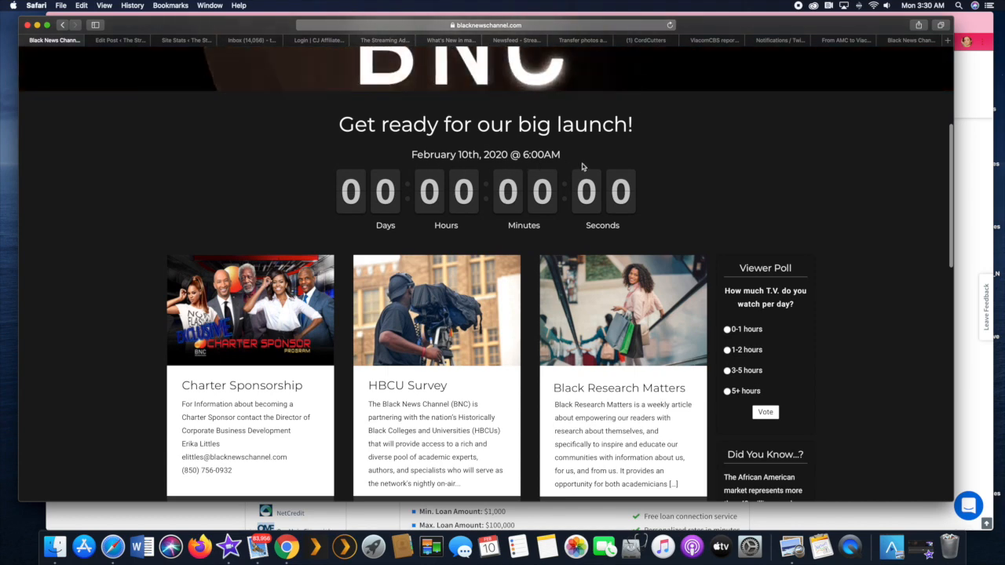
pyautogui.scroll(-3)
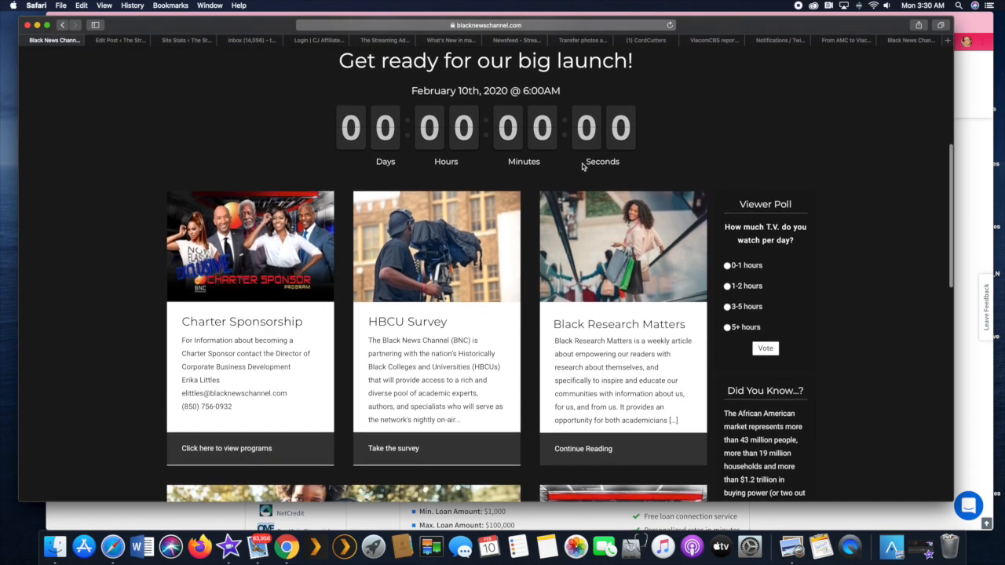
pyautogui.scroll(-3)
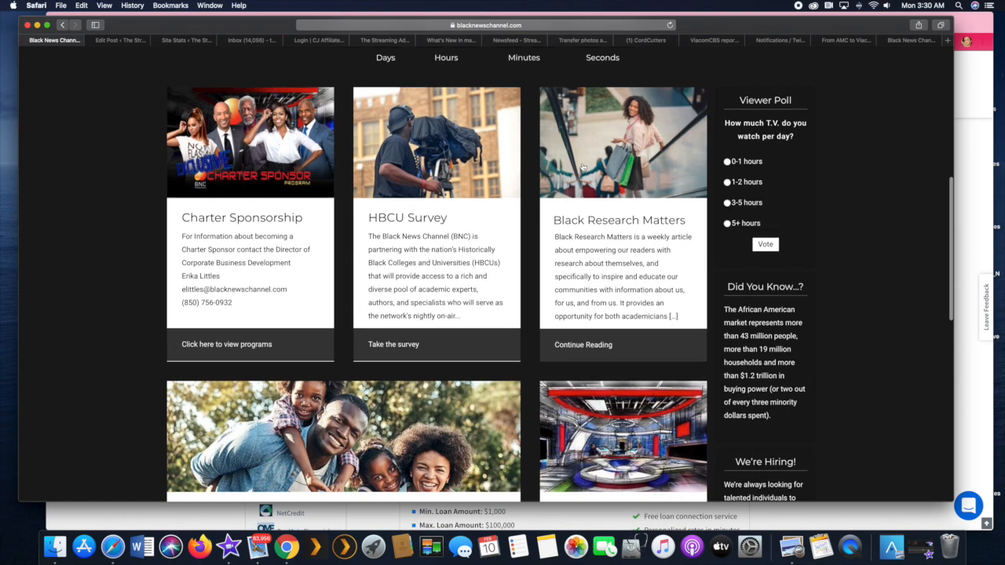
pyautogui.scroll(-3)
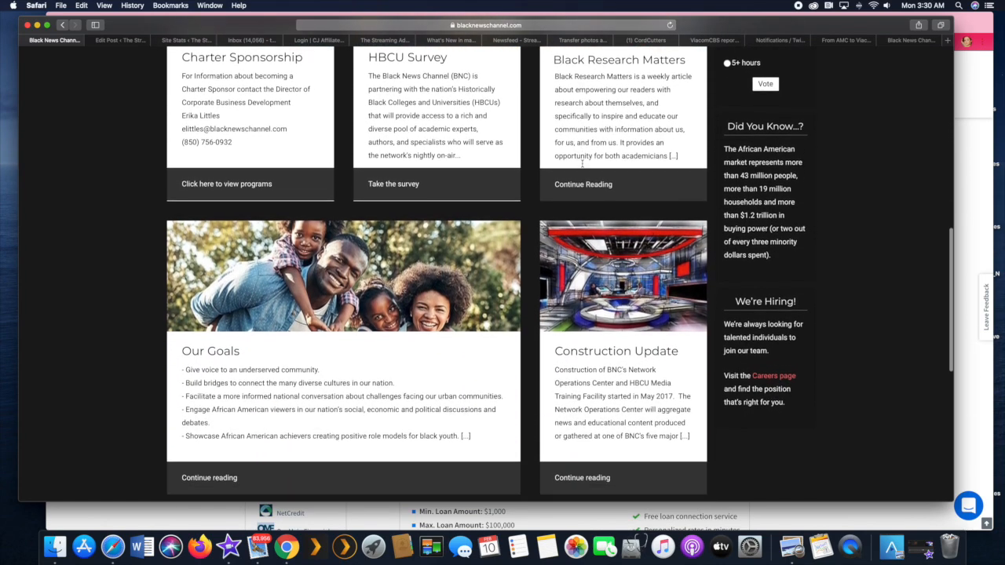
pyautogui.scroll(-3)
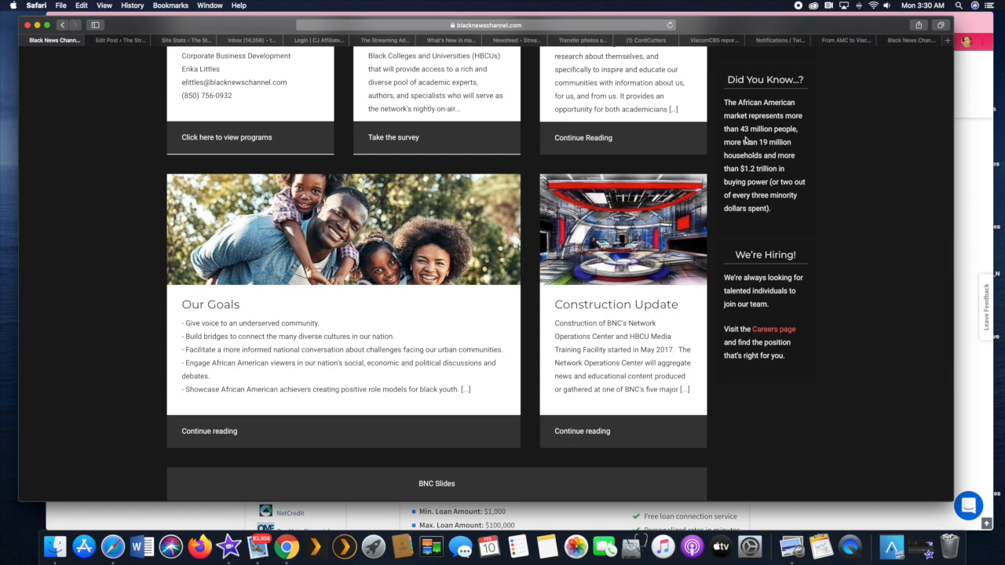
pyautogui.moveTo(769, 217)
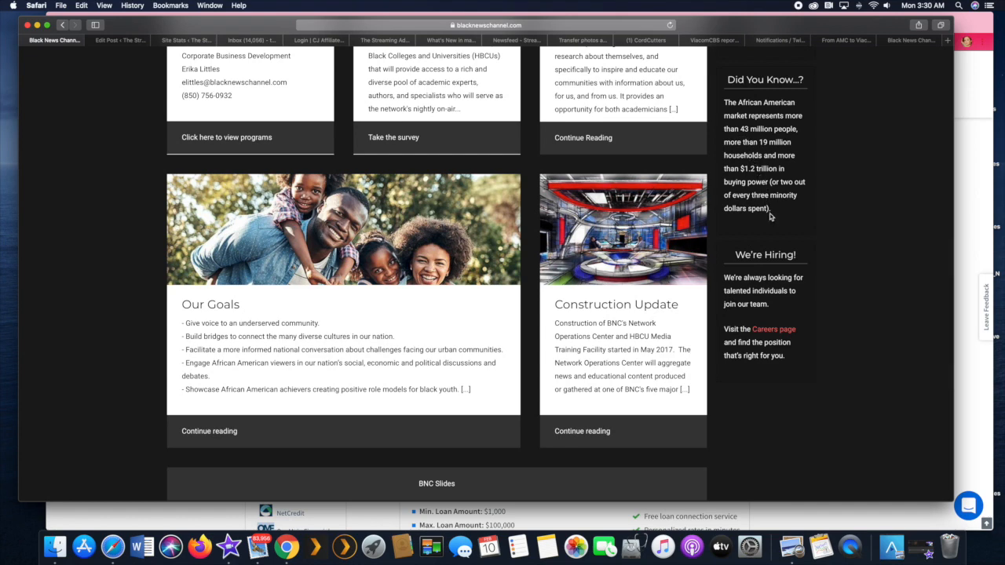
pyautogui.scroll(-3)
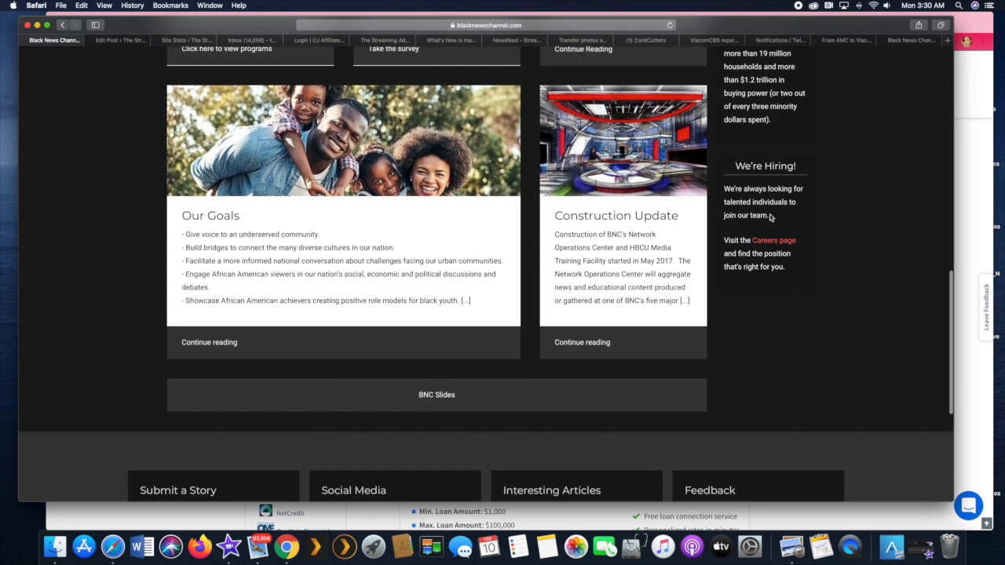
pyautogui.scroll(-3)
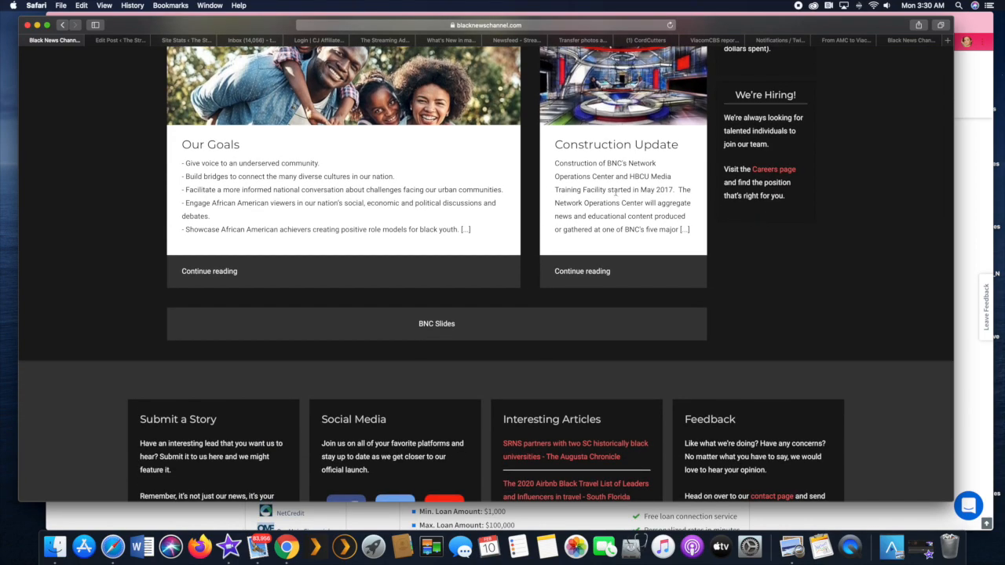